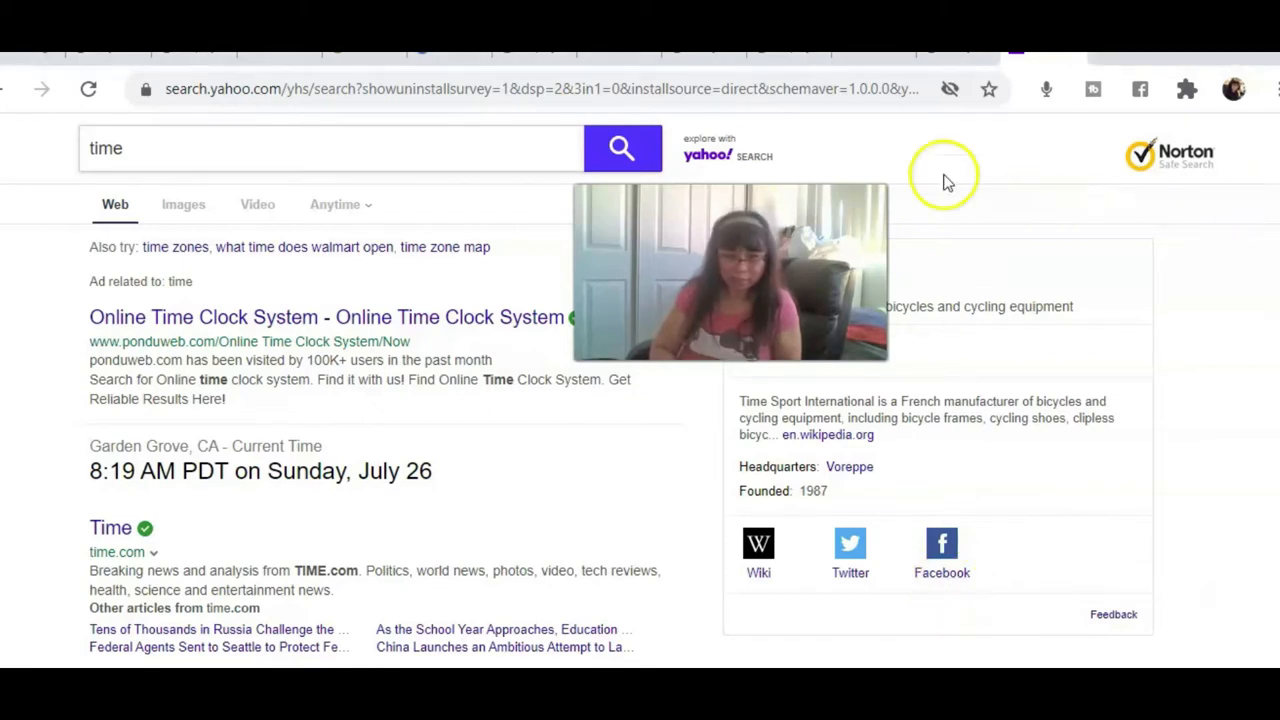
mouse_move(520, 548)
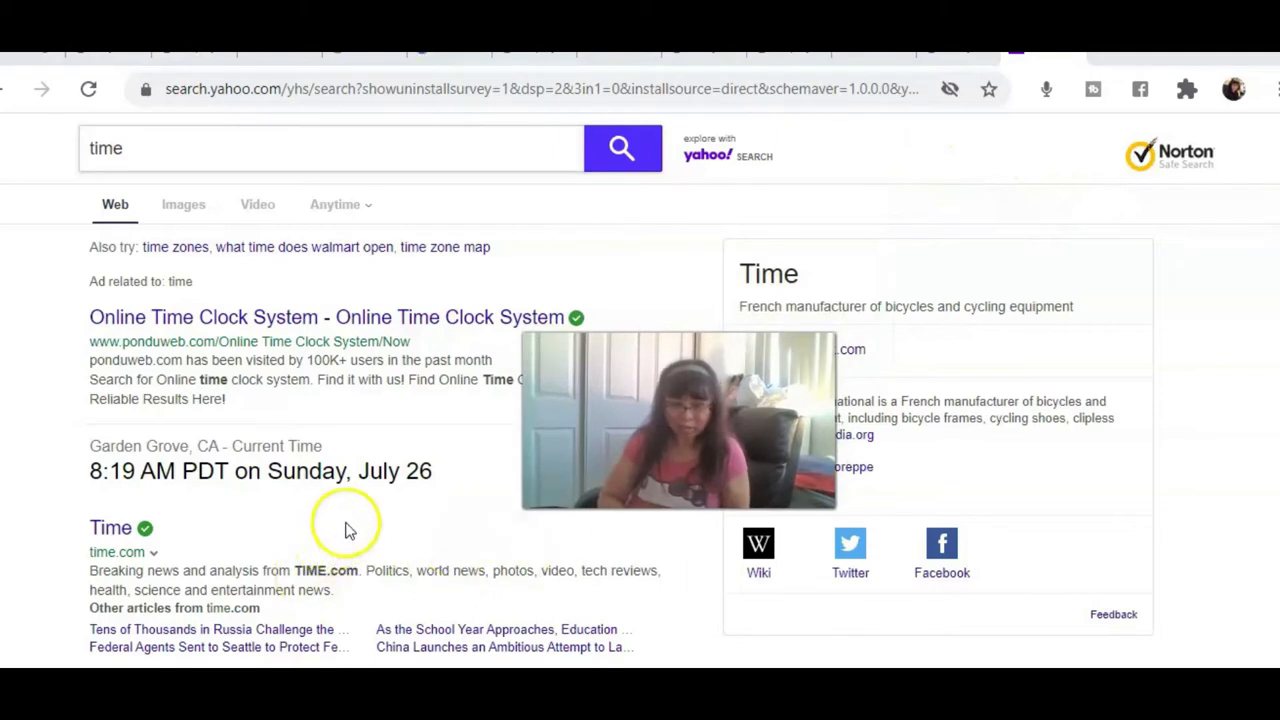
mouse_move(408, 516)
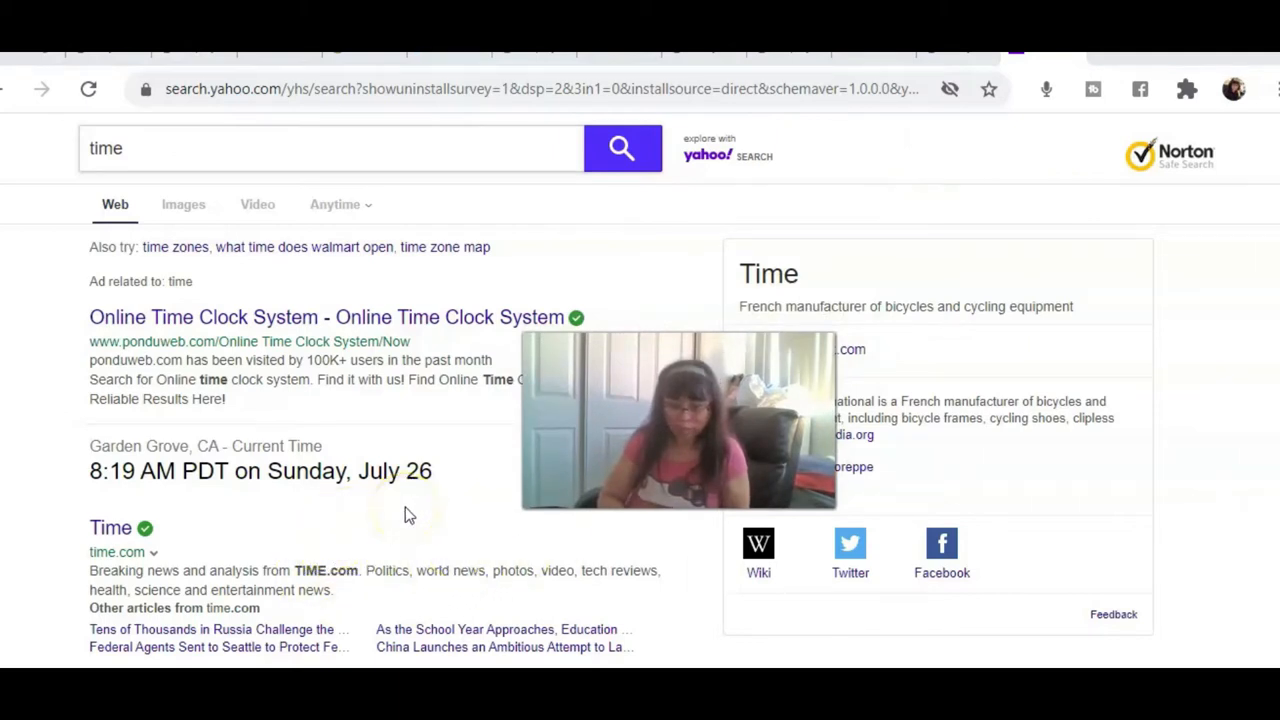
mouse_move(1180, 414)
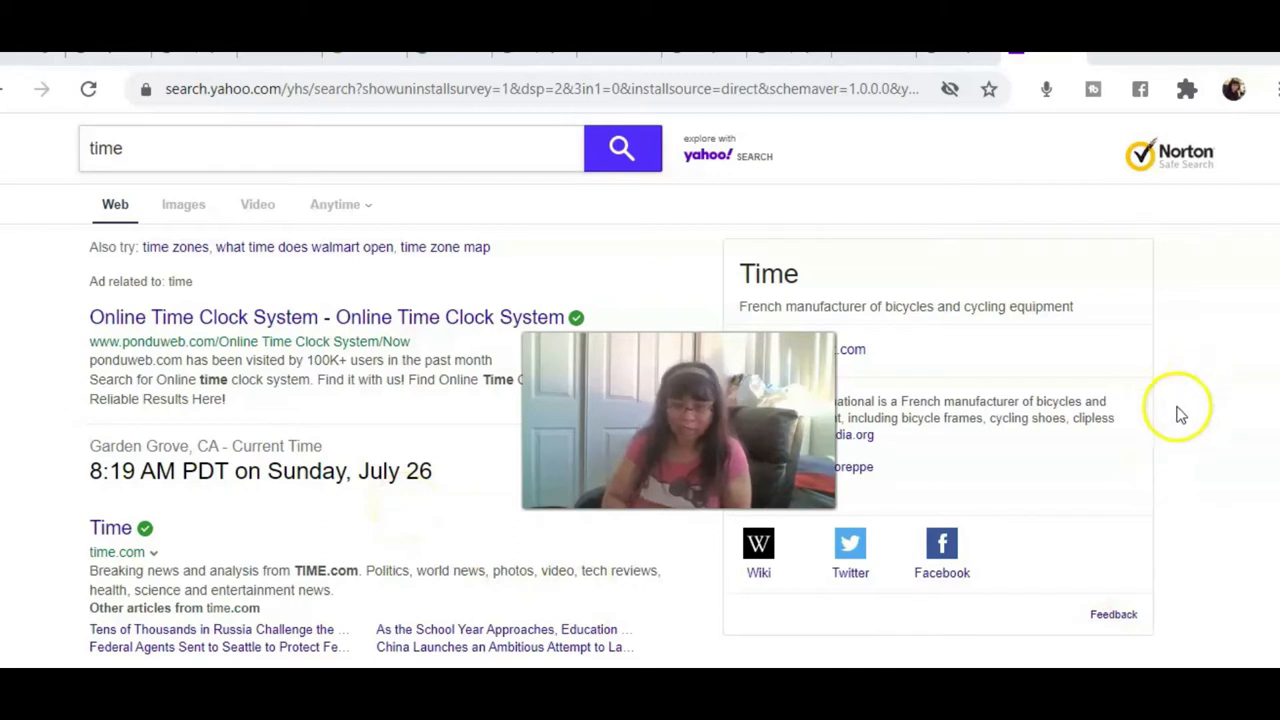
mouse_move(1150, 460)
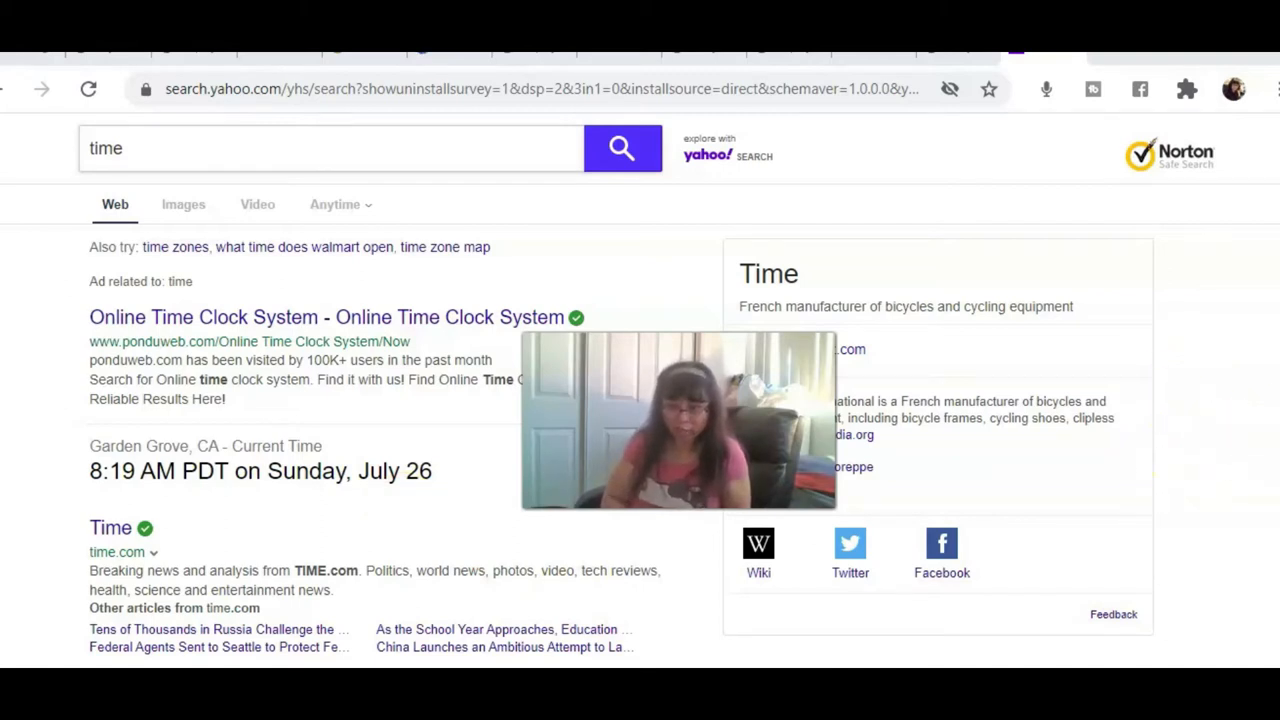
scroll(down, 3)
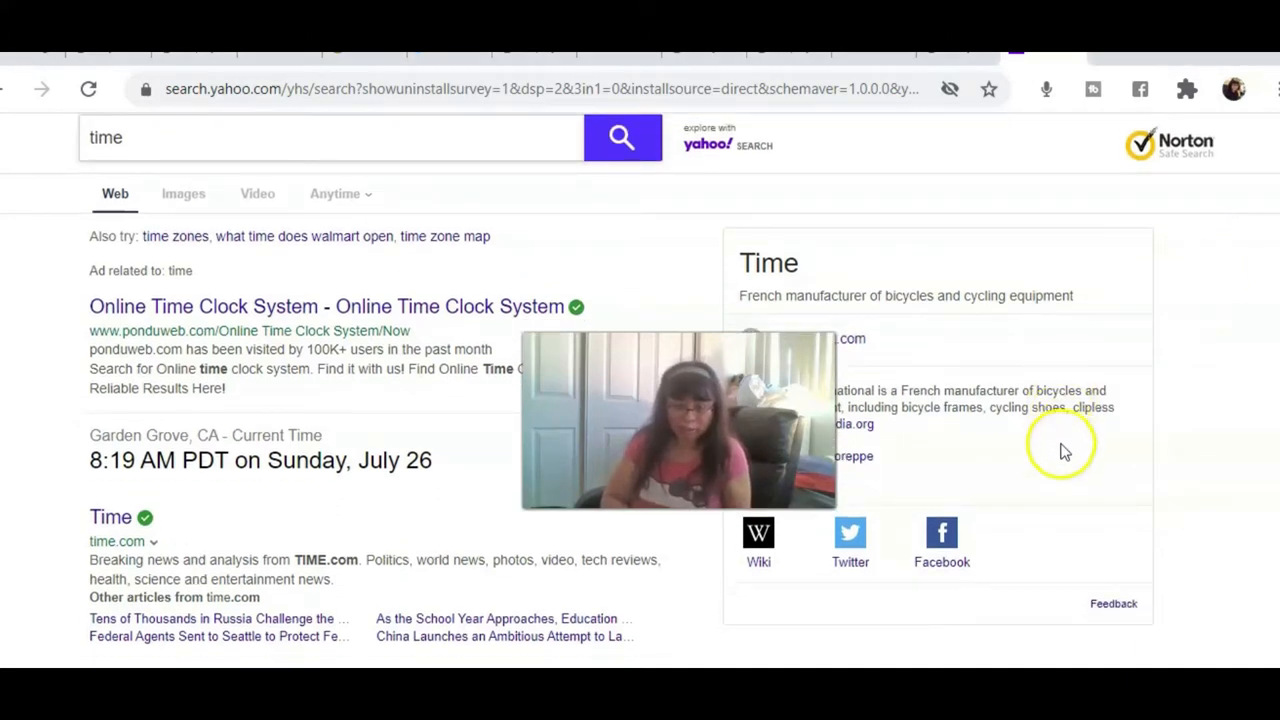
mouse_move(1030, 556)
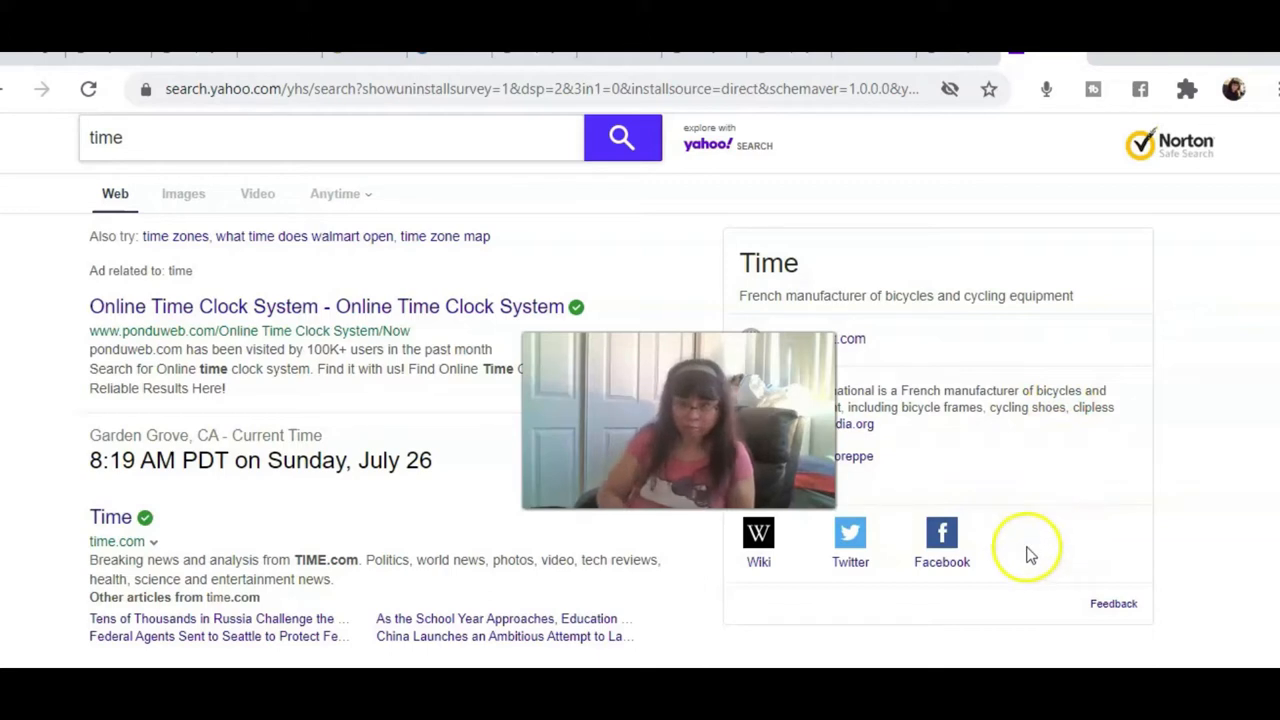
mouse_move(1068, 536)
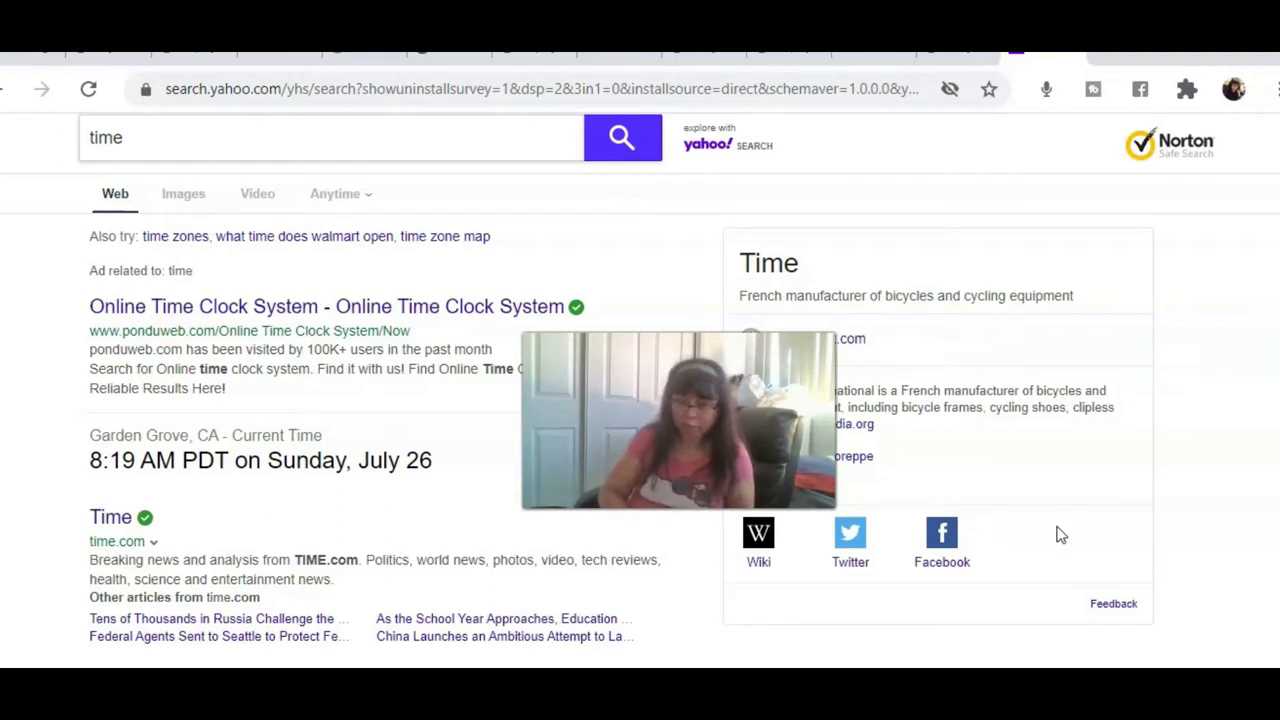
mouse_move(1124, 542)
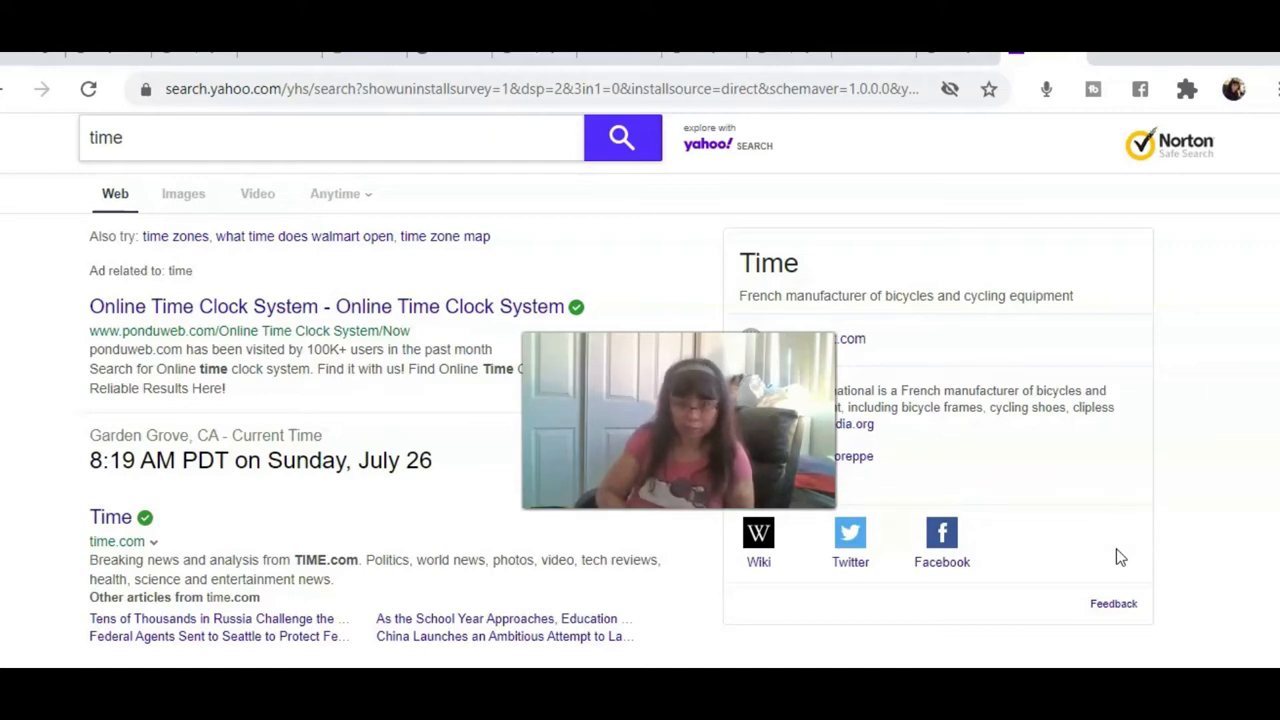
mouse_move(1116, 580)
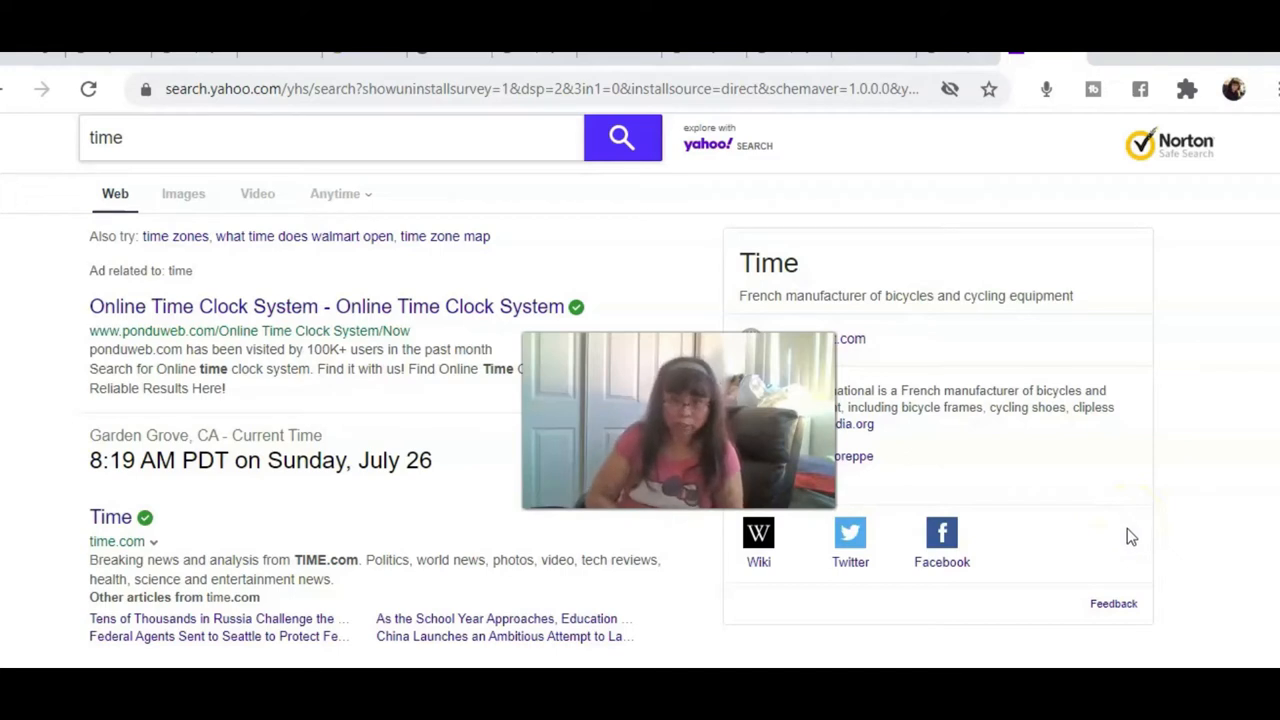
mouse_move(1130, 556)
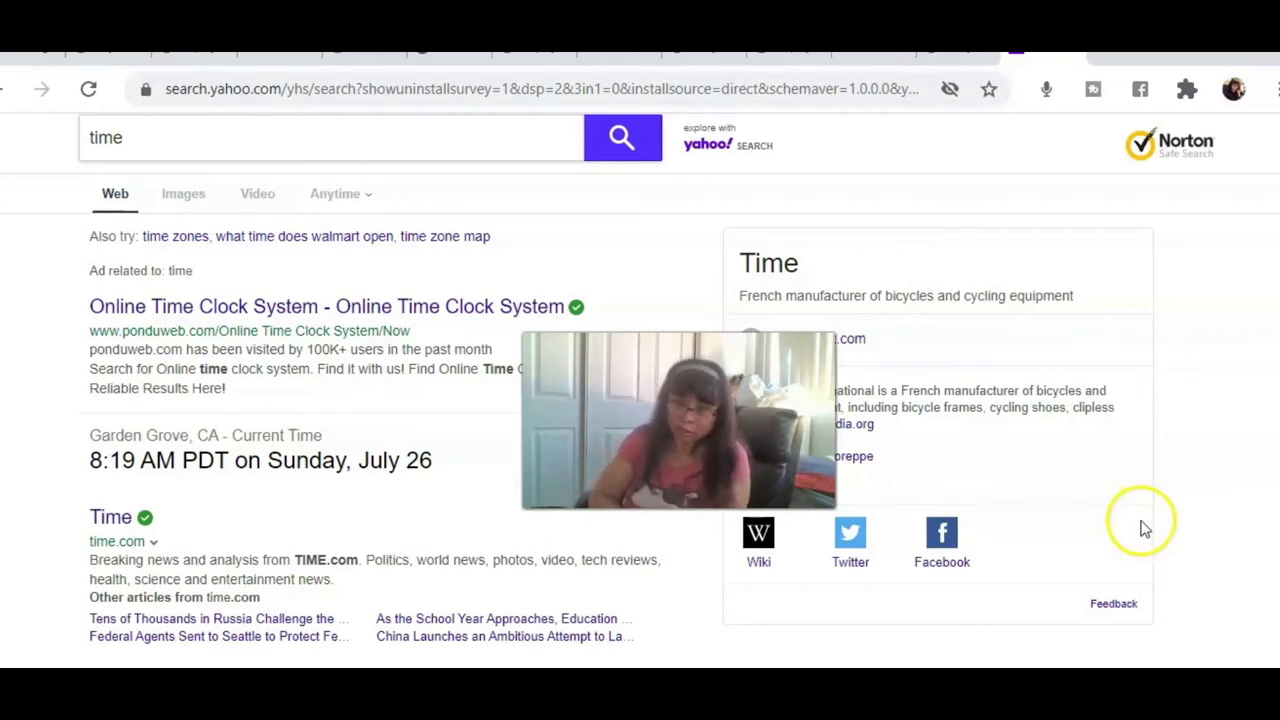
mouse_move(1136, 540)
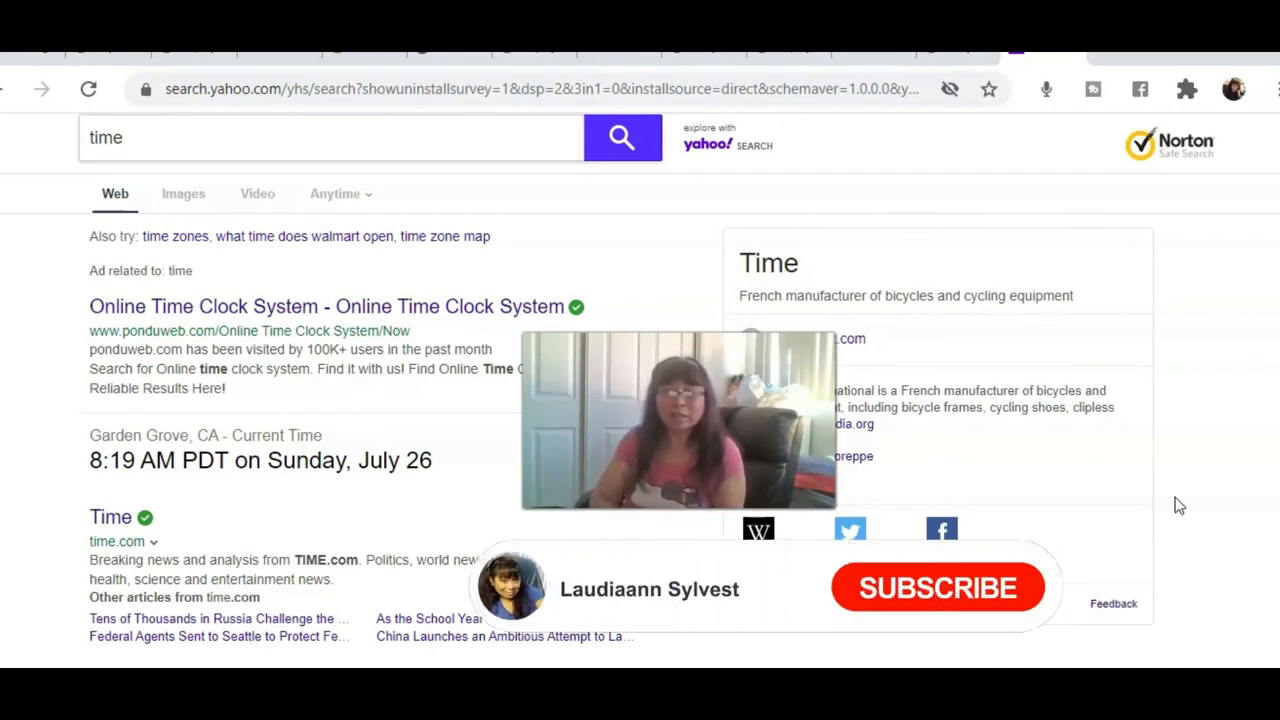
click(936, 588)
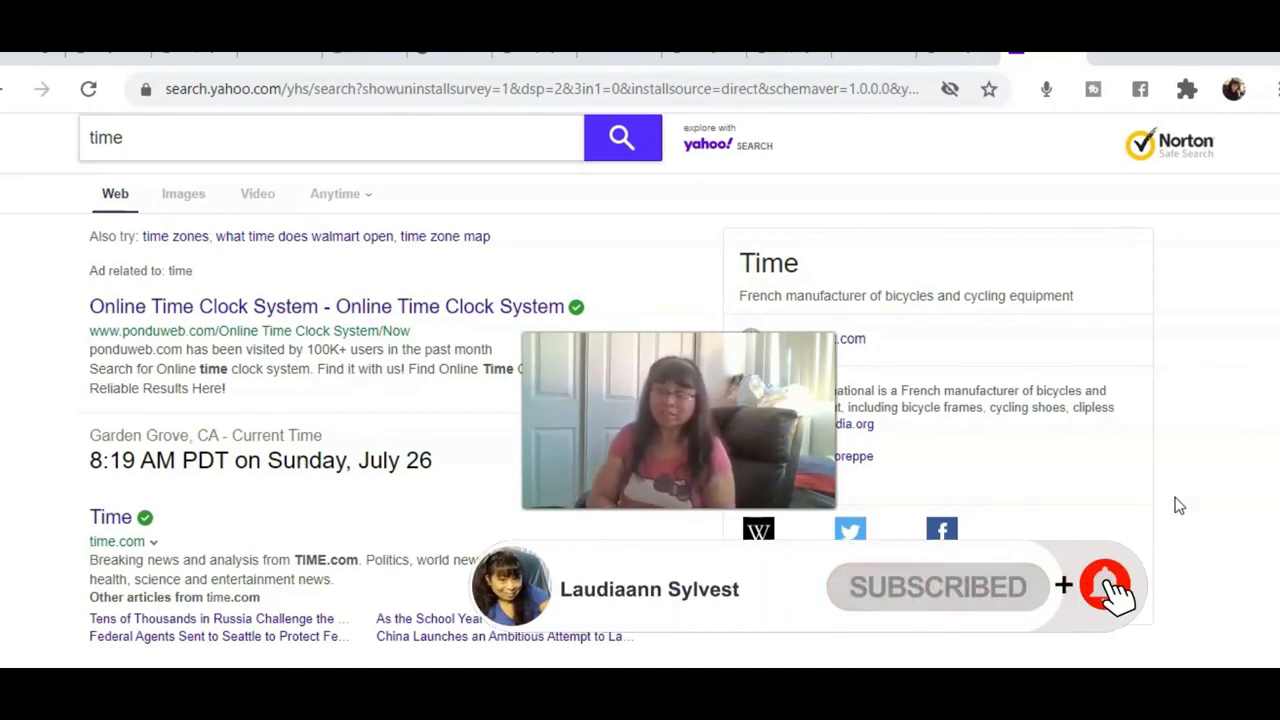